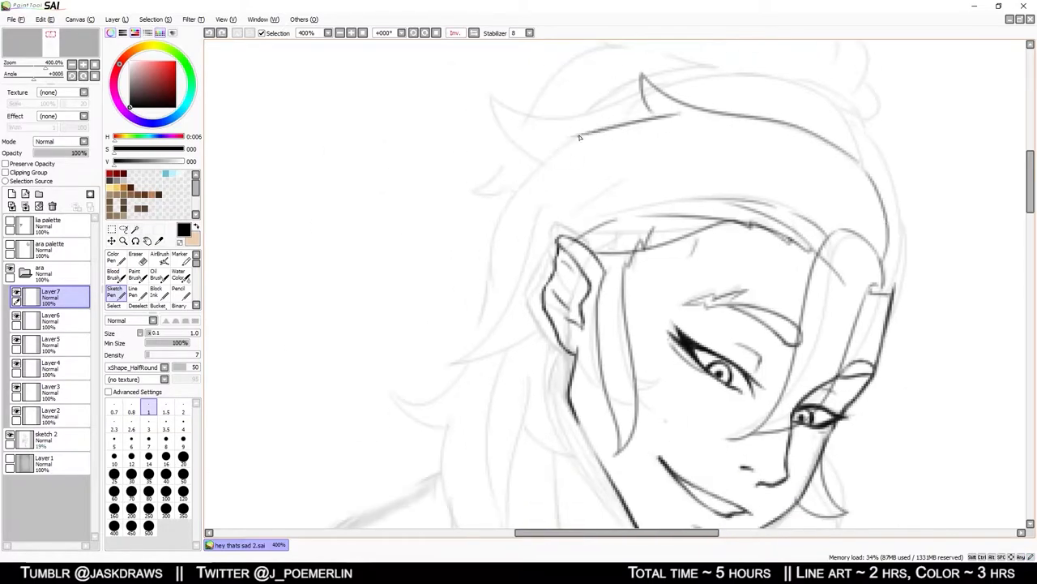
Step: Ink dark line art over the elf's face, hair and ear, continuing onto the wrapped arm
scroll(down, 3)
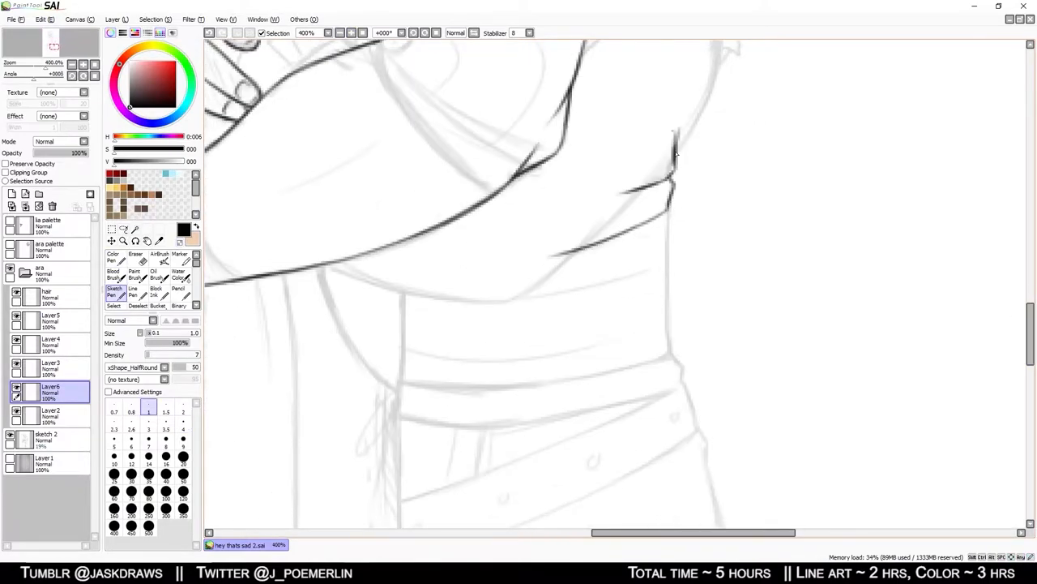
Step: Ink the forearm, hands and belted waist, marking the fist in red with a redo note
scroll(down, 3)
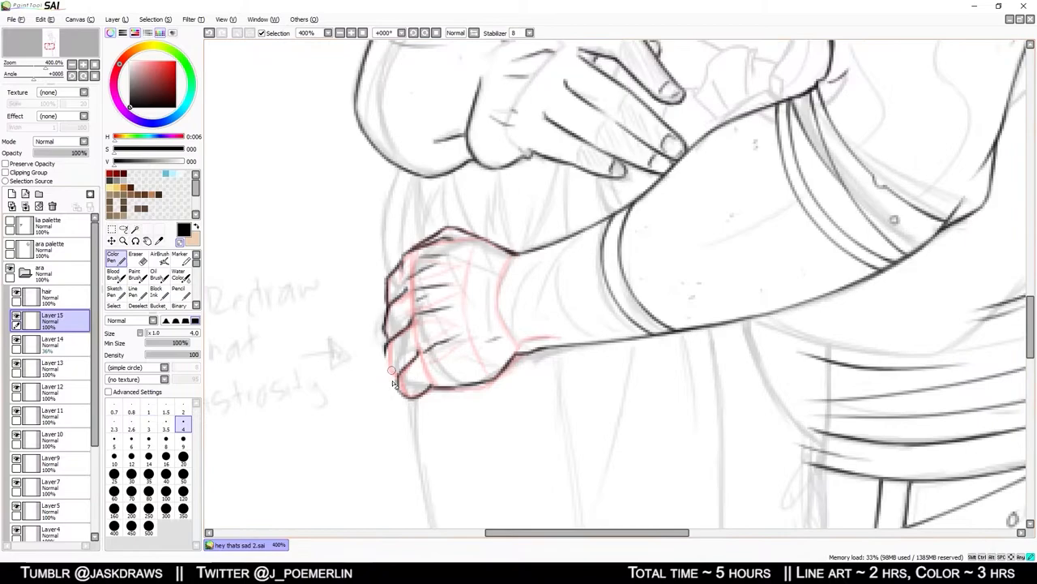
Step: Place the coloured barbarian reference beside the canvas and sketch red guides down the back
click(114, 289)
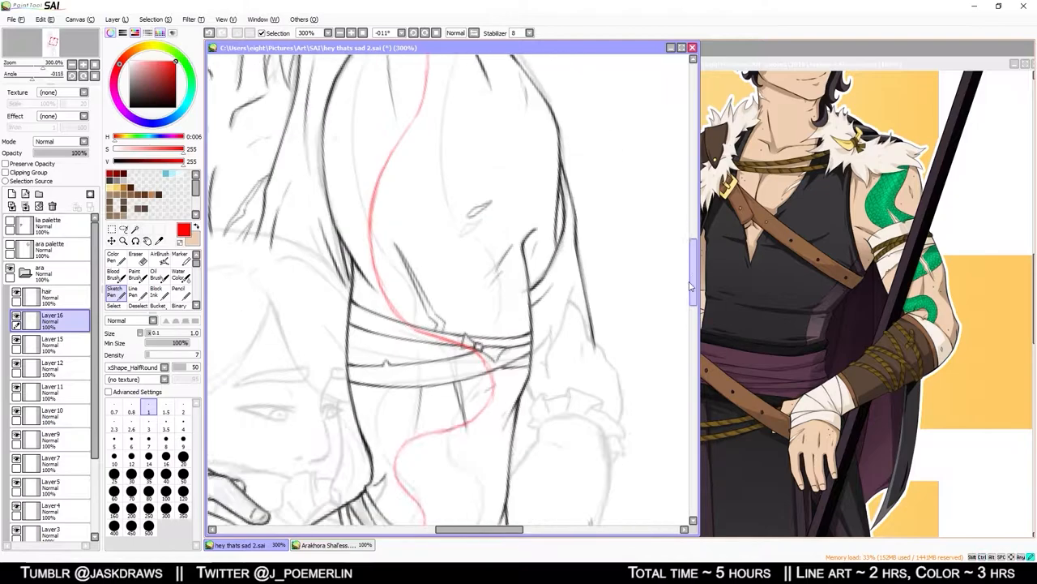
Step: Ink the crossed arm, hands and wrapped waist sash after dismissing the reference
scroll(down, 3)
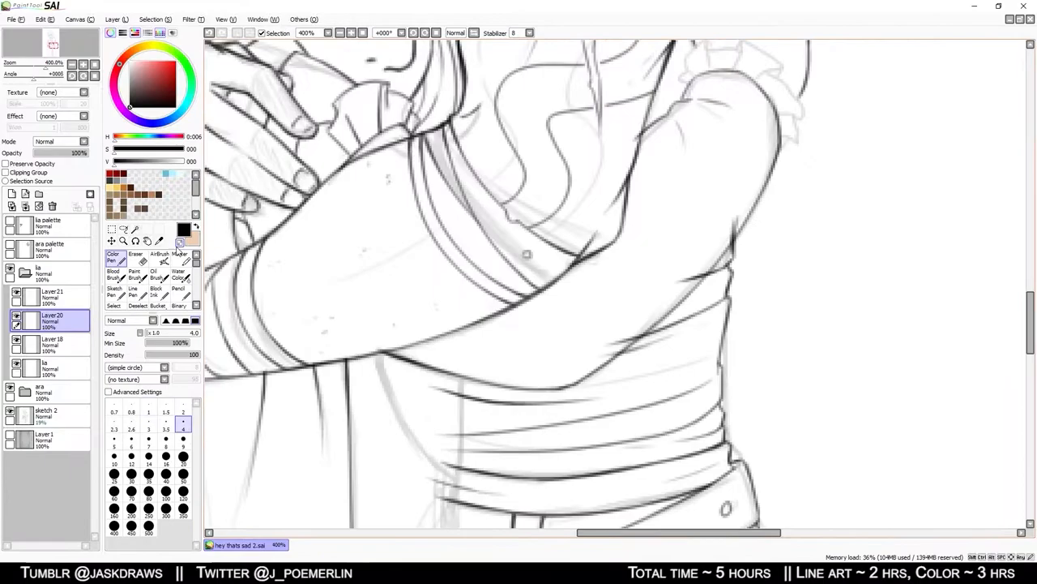
Step: Ink the lacing stitches along the seam and the studs on the belt
click(45, 367)
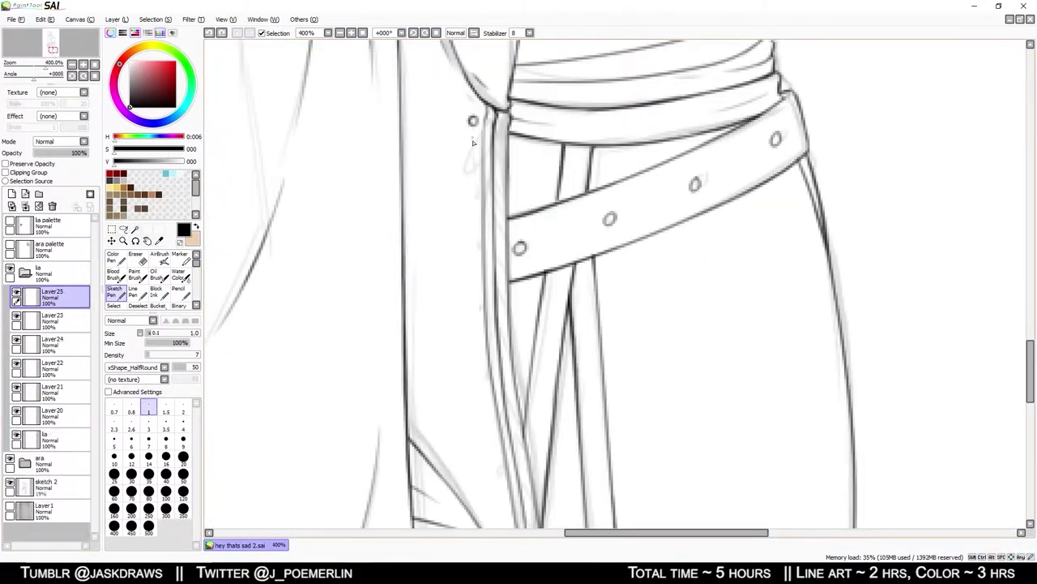
scroll(down, 3)
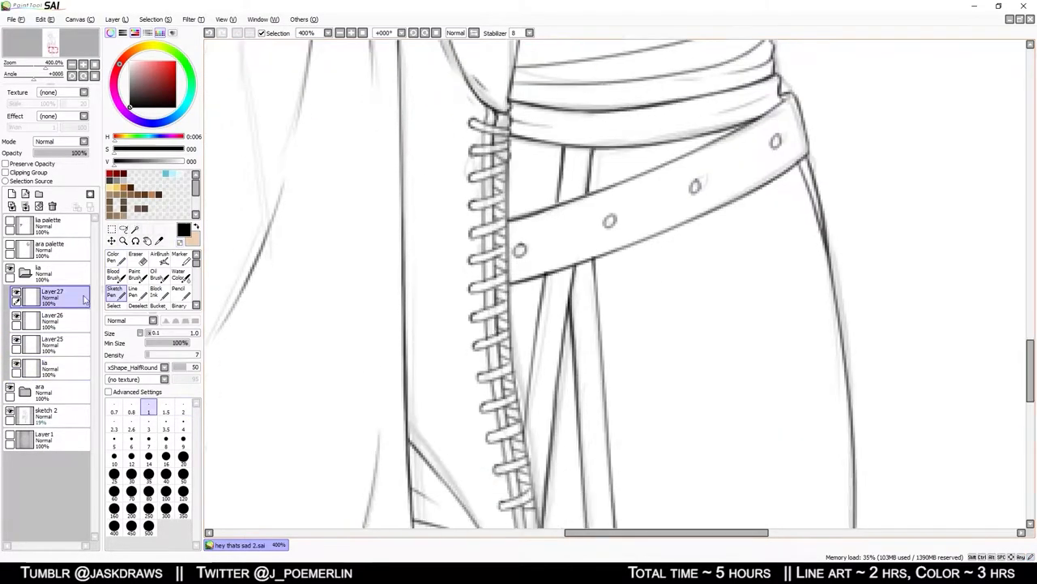
scroll(down, 3)
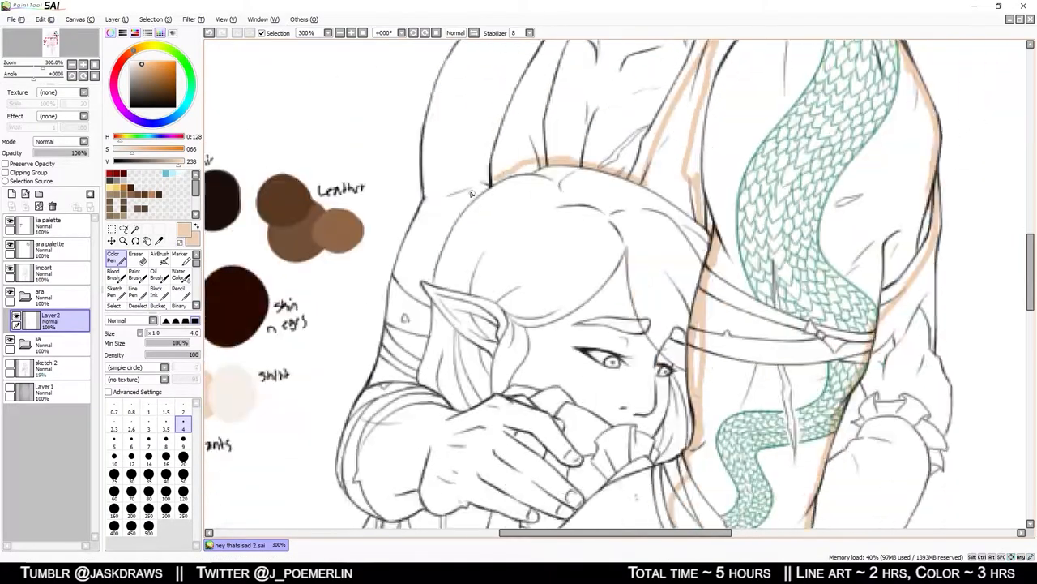
Step: Paint labelled swatch blobs for leather, skin n eyes, shirt and pants beside the line art
scroll(down, 3)
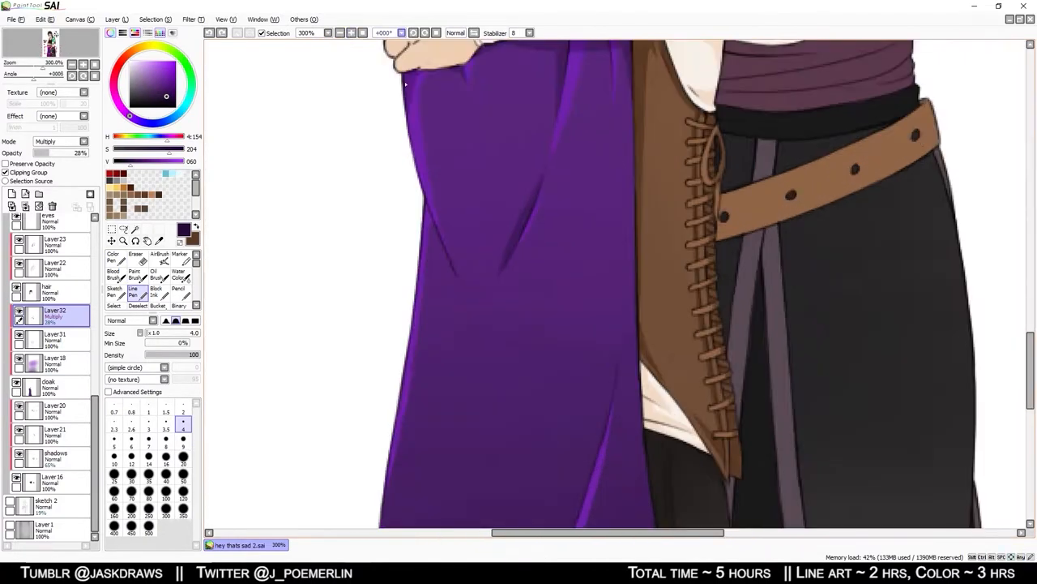
Step: Fill the cloak purple, the laced tunic brown leather and the trousers dark grey on clipping layers
scroll(down, 3)
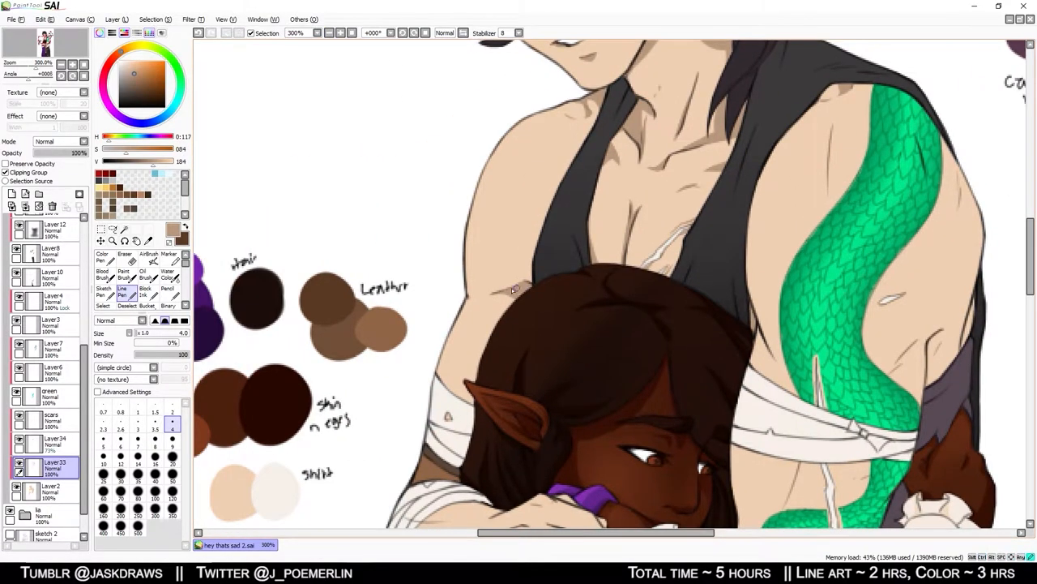
Step: Fill the elf girl's dark skin and brown hair and the barbarian's green scale tattoo
scroll(down, 3)
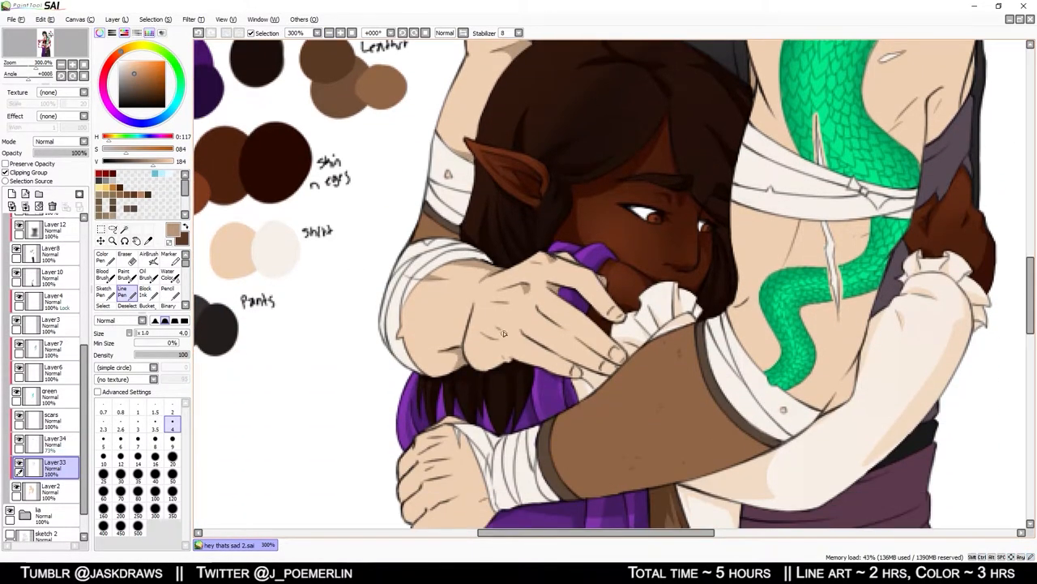